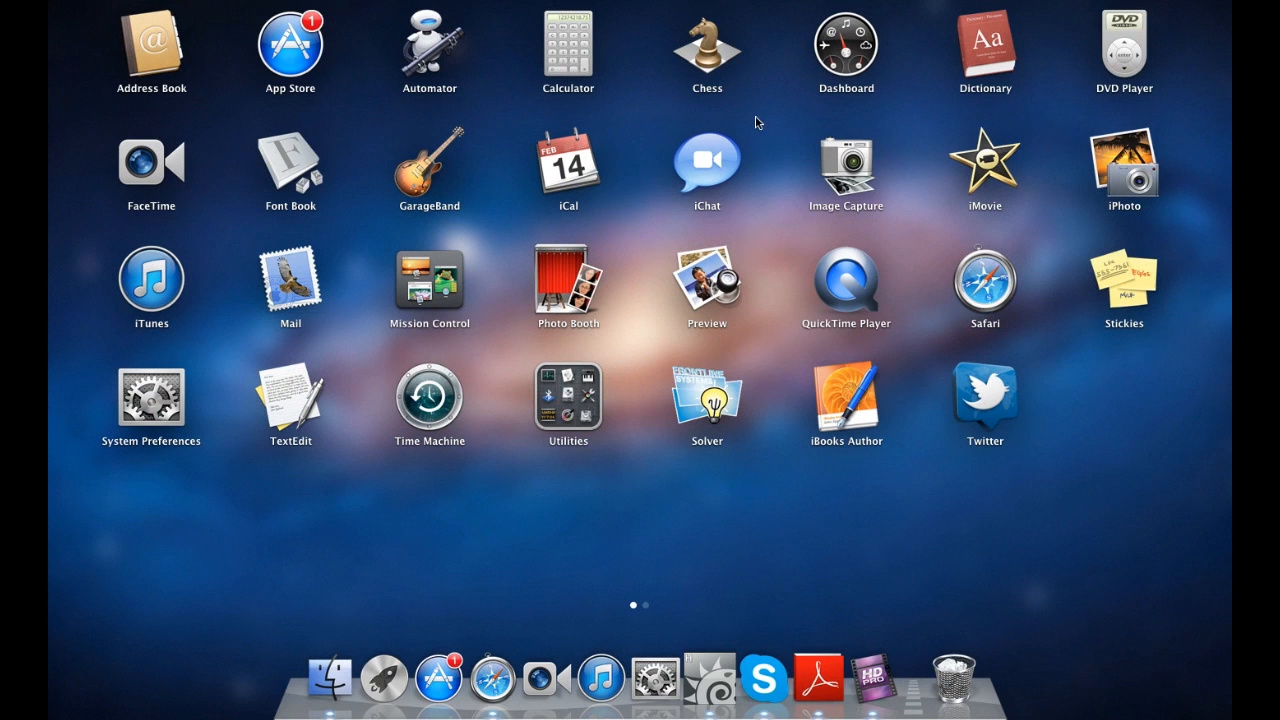
# Launch X11 (XQuartz) from Launchpad so an xterm with a bash prompt appears
pyautogui.click(568, 400)
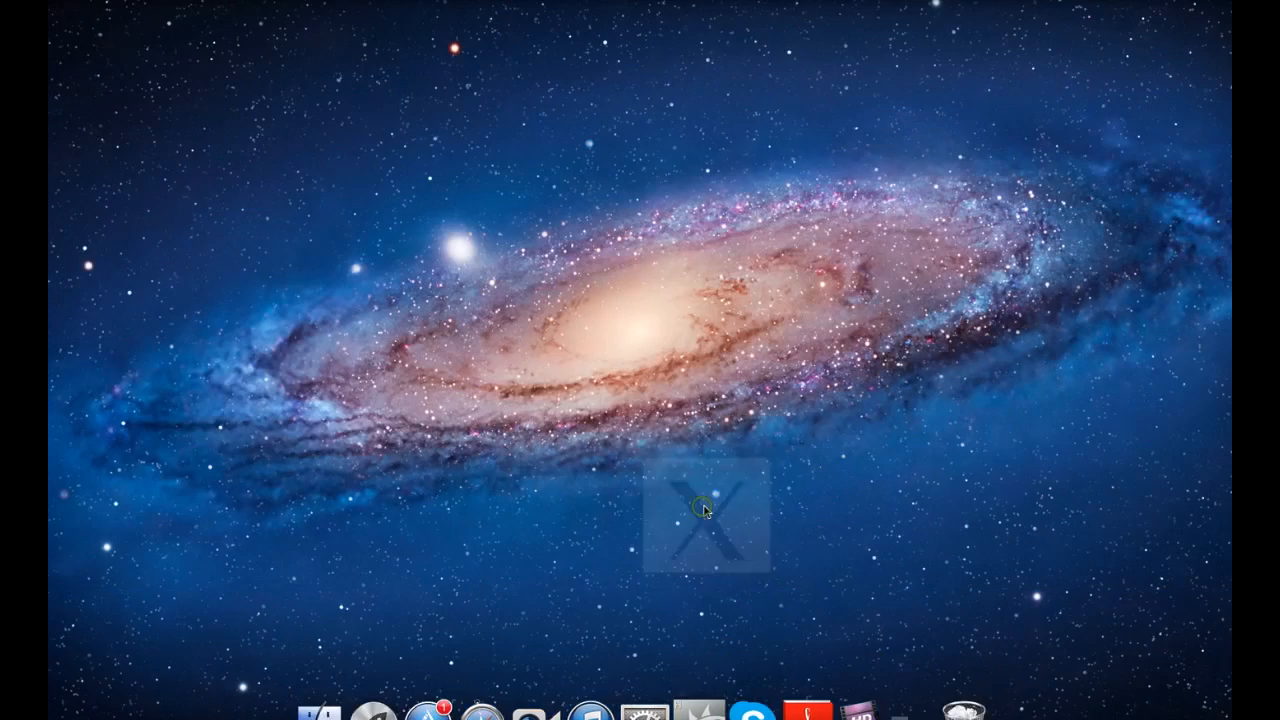
pyautogui.click(704, 512)
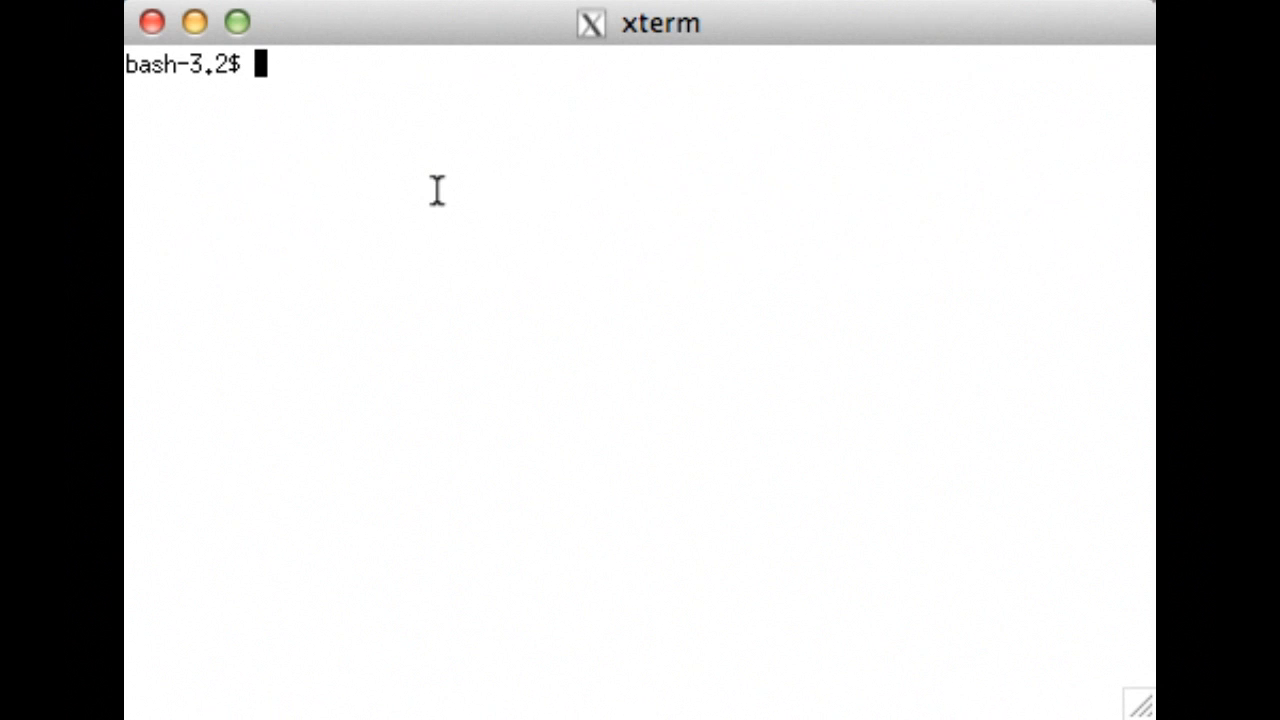
# Remove the stored known-hosts key for 192.168.0.38 with ssh-keygen -R
pyautogui.write('ssh')
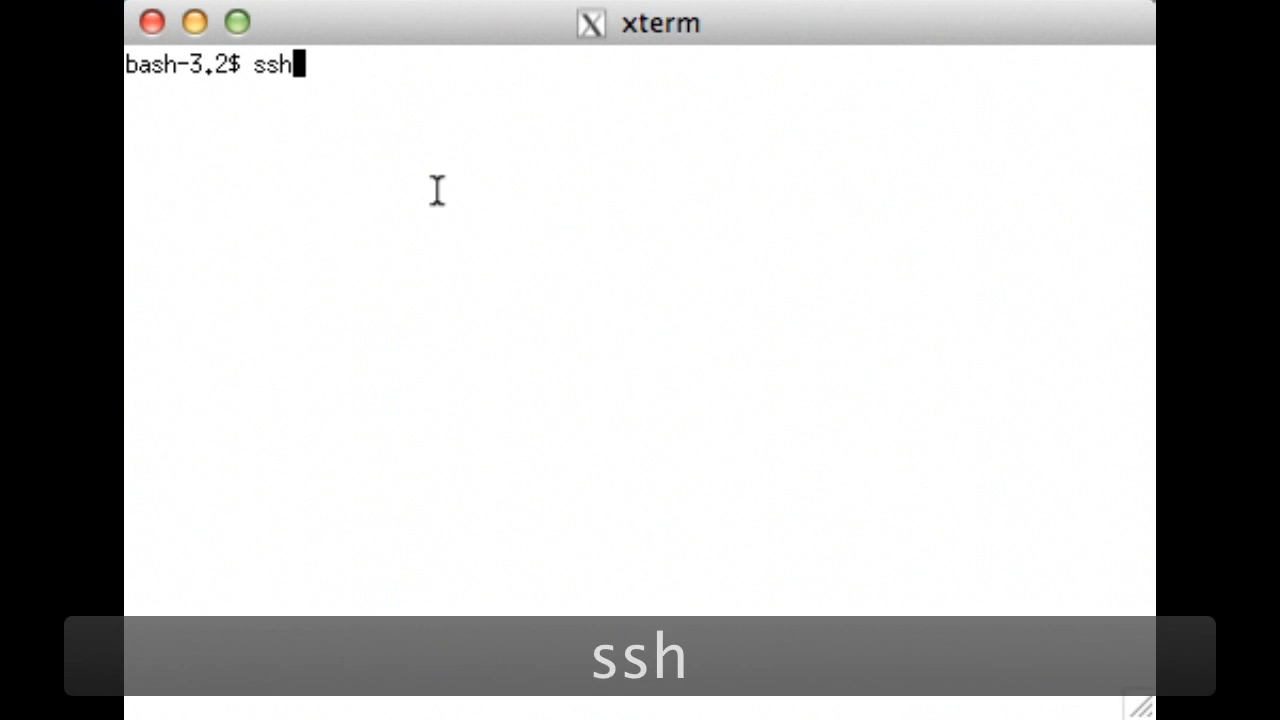
pyautogui.write('-keyg')
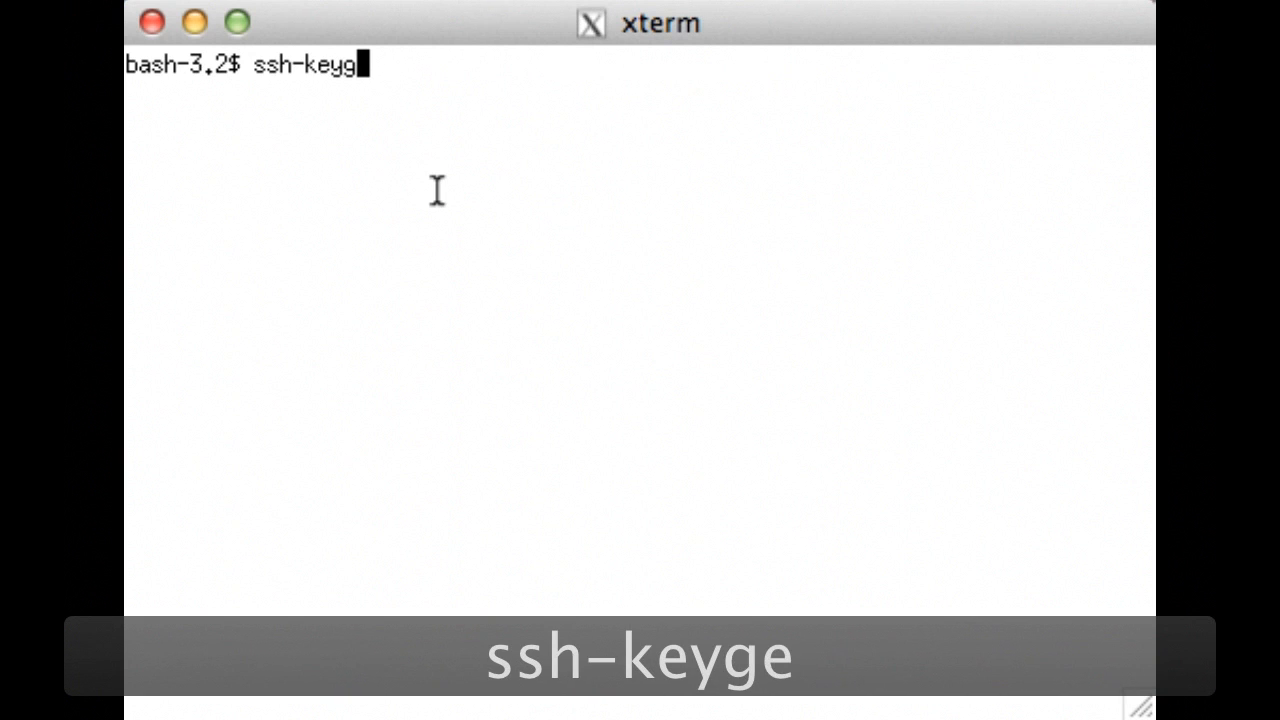
pyautogui.write('en')
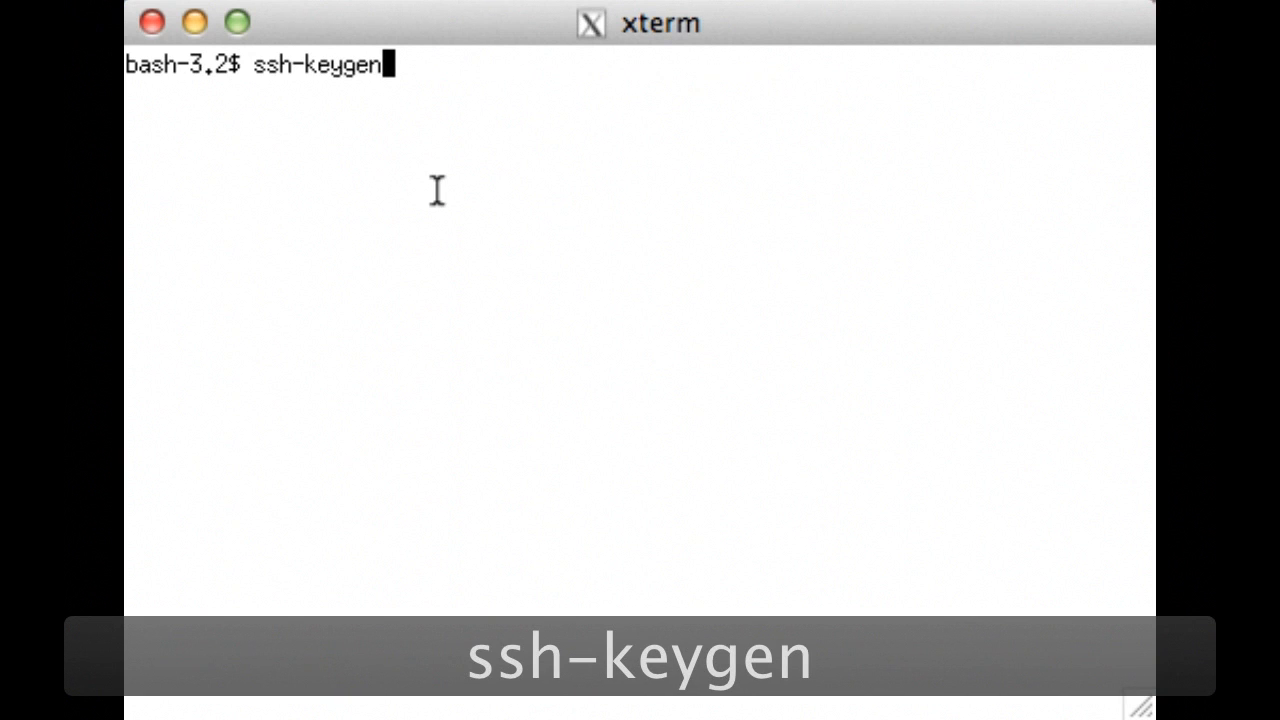
pyautogui.write('-R')
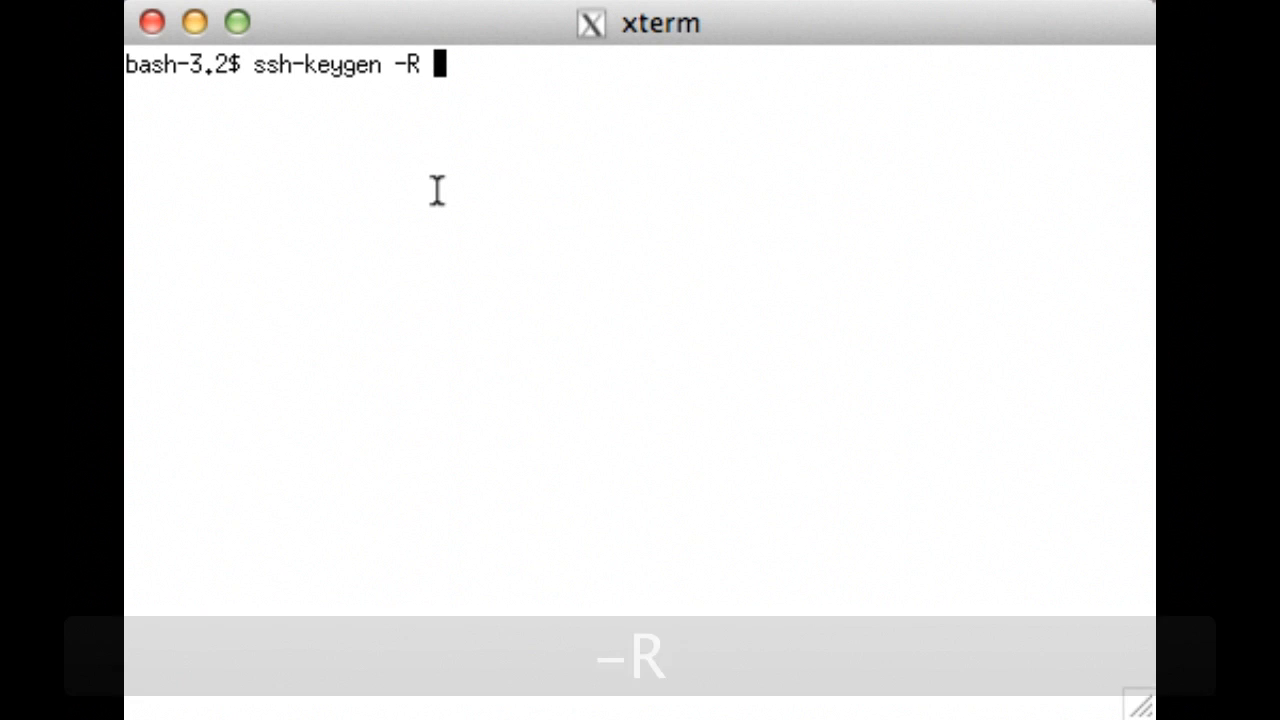
pyautogui.write('192')
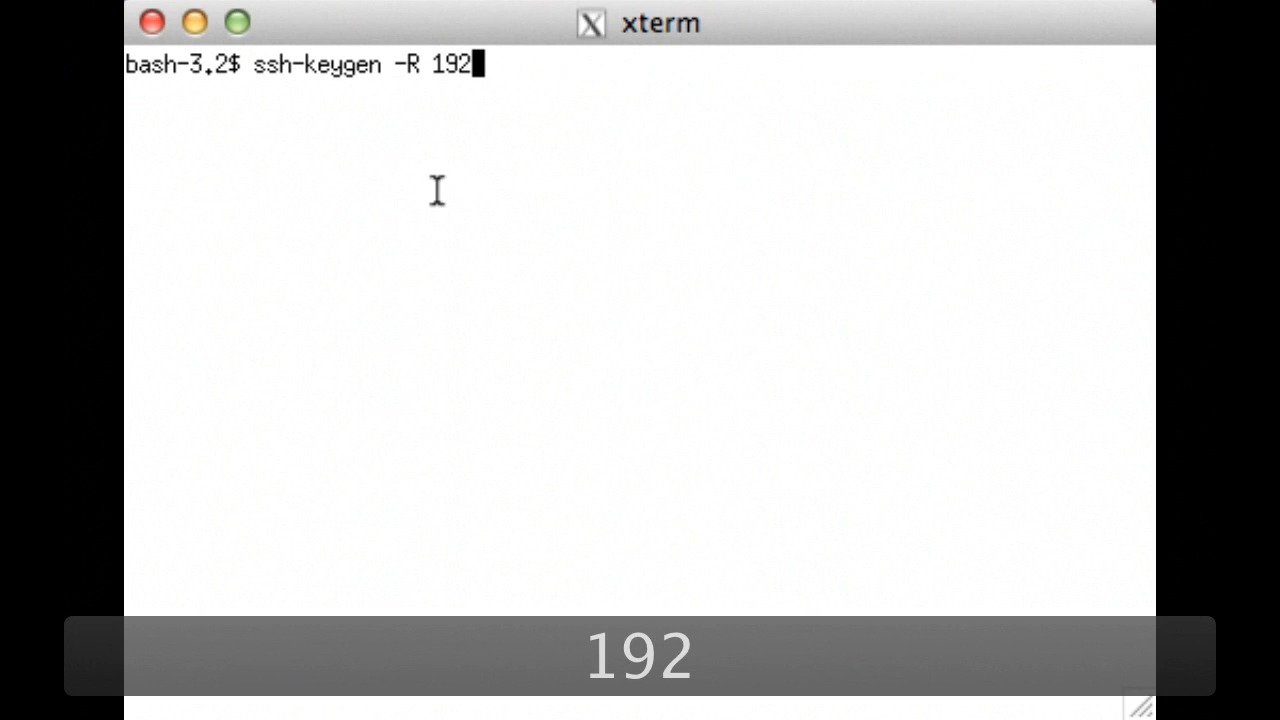
pyautogui.write('.168.')
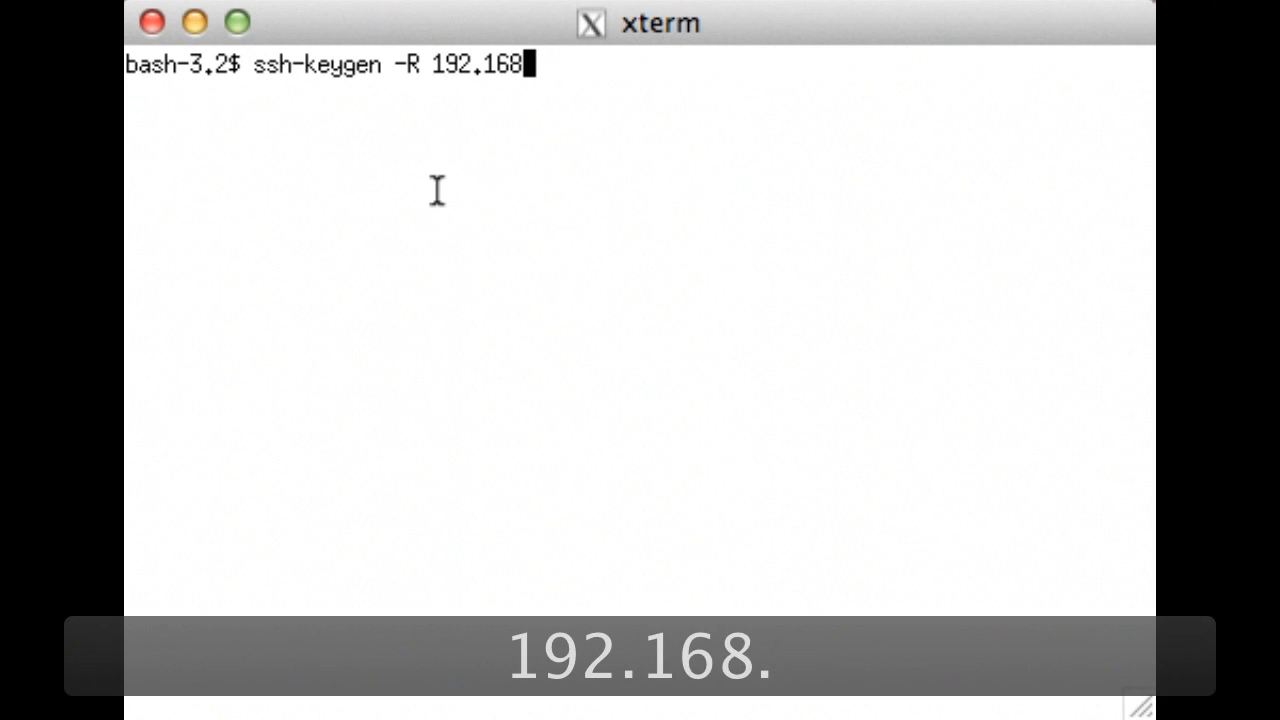
pyautogui.write('.0.')
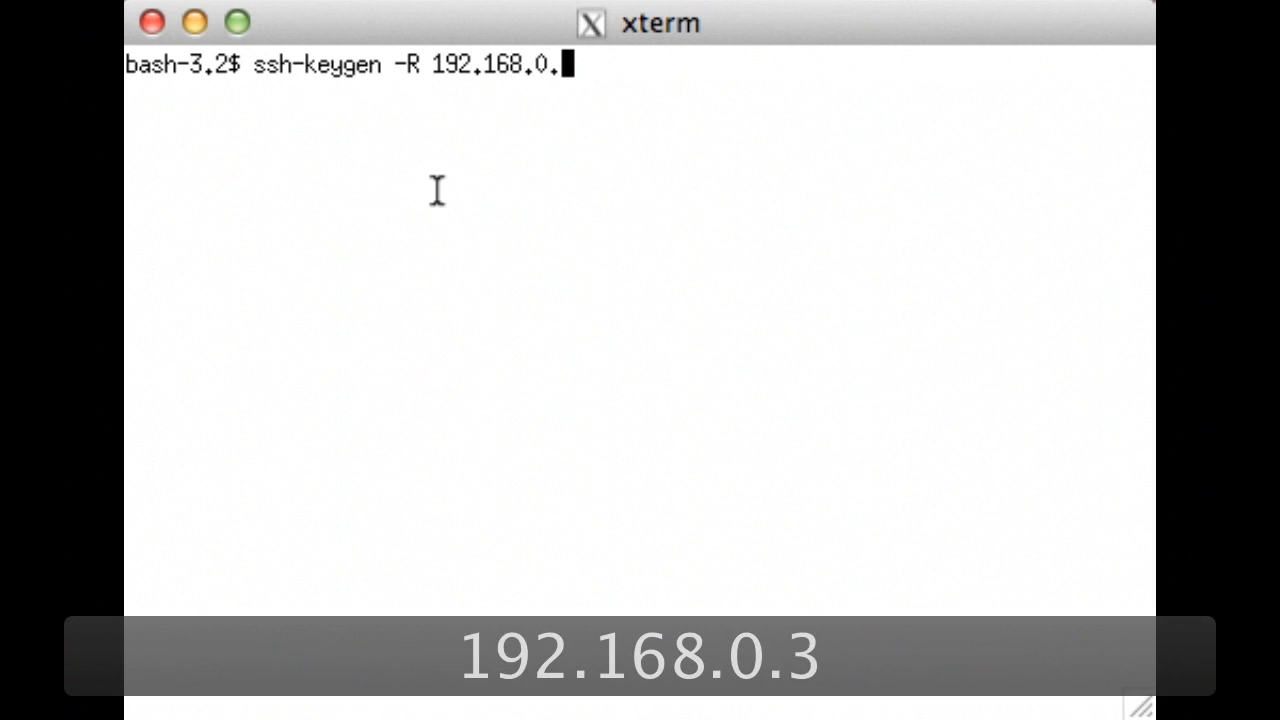
pyautogui.write('38')
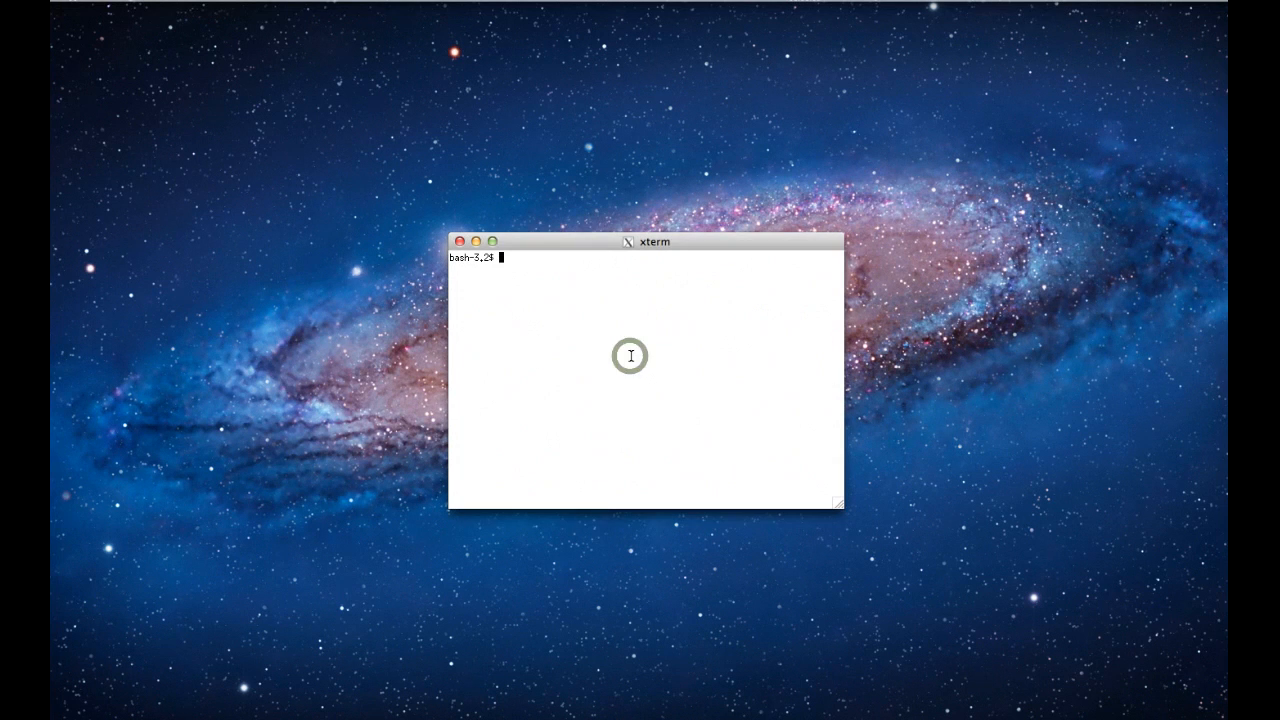
pyautogui.write('ssh -')
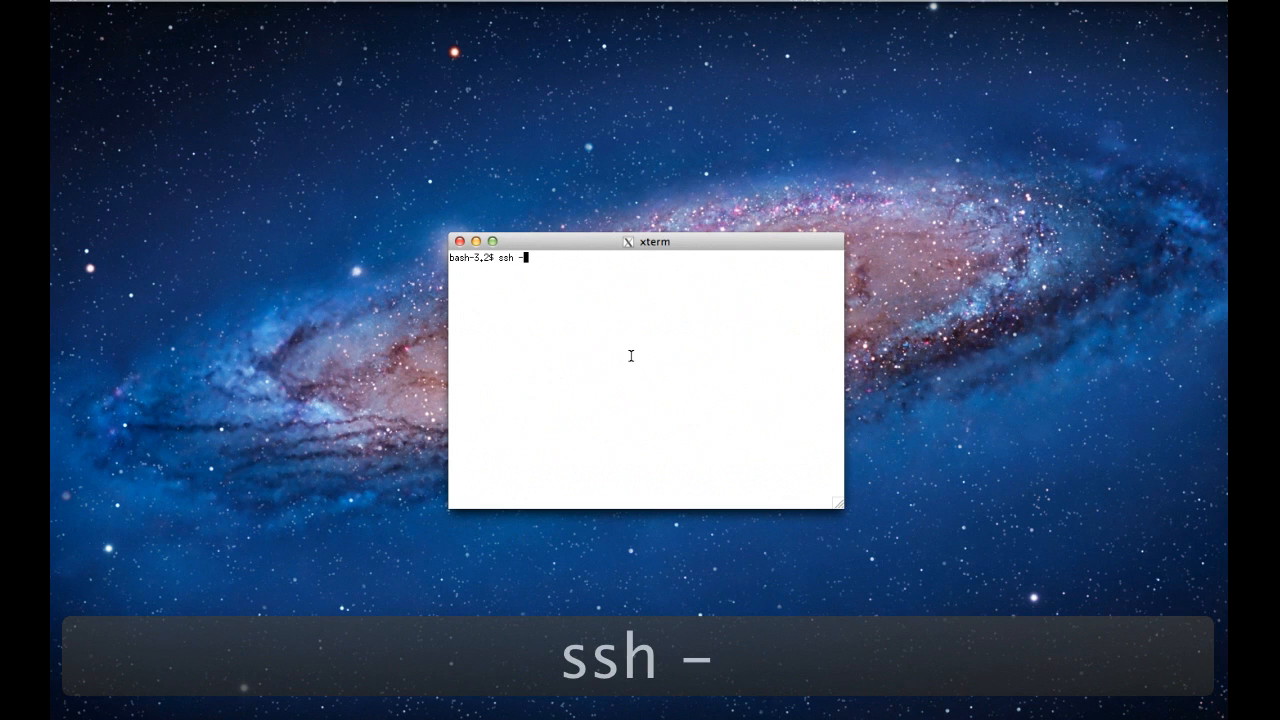
pyautogui.write('X')
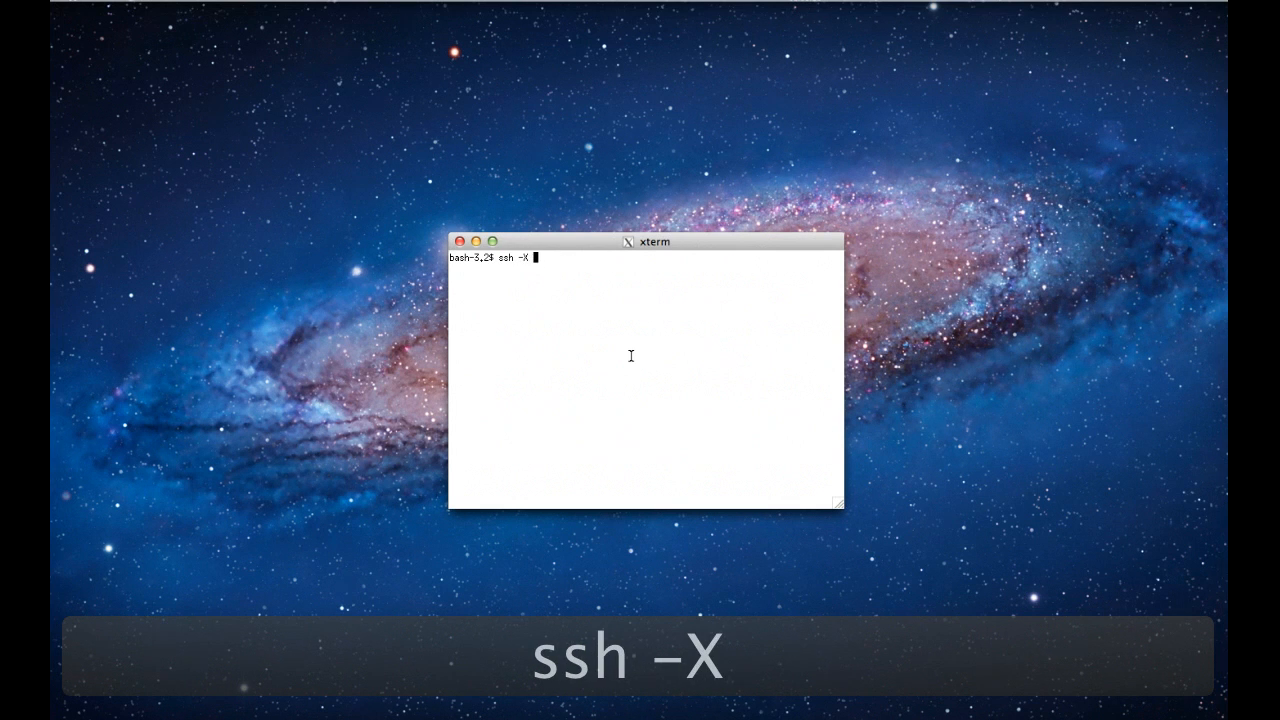
pyautogui.write('ianda')
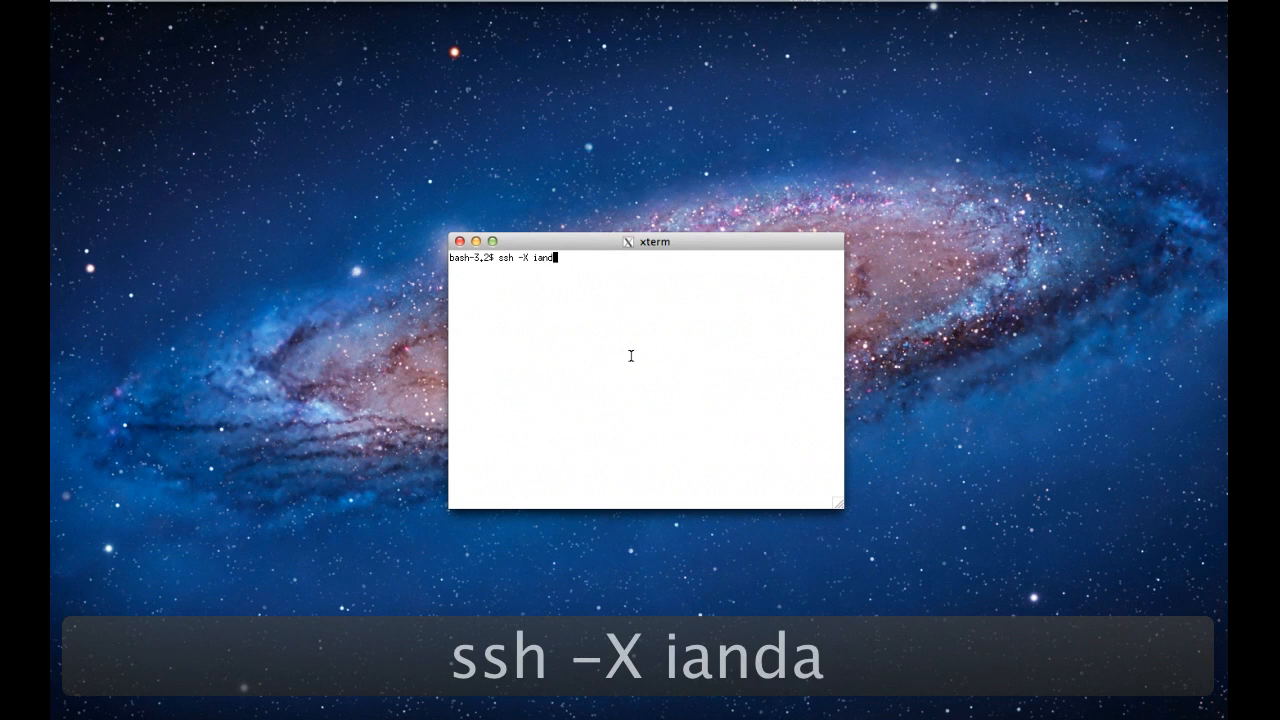
pyautogui.write('rt')
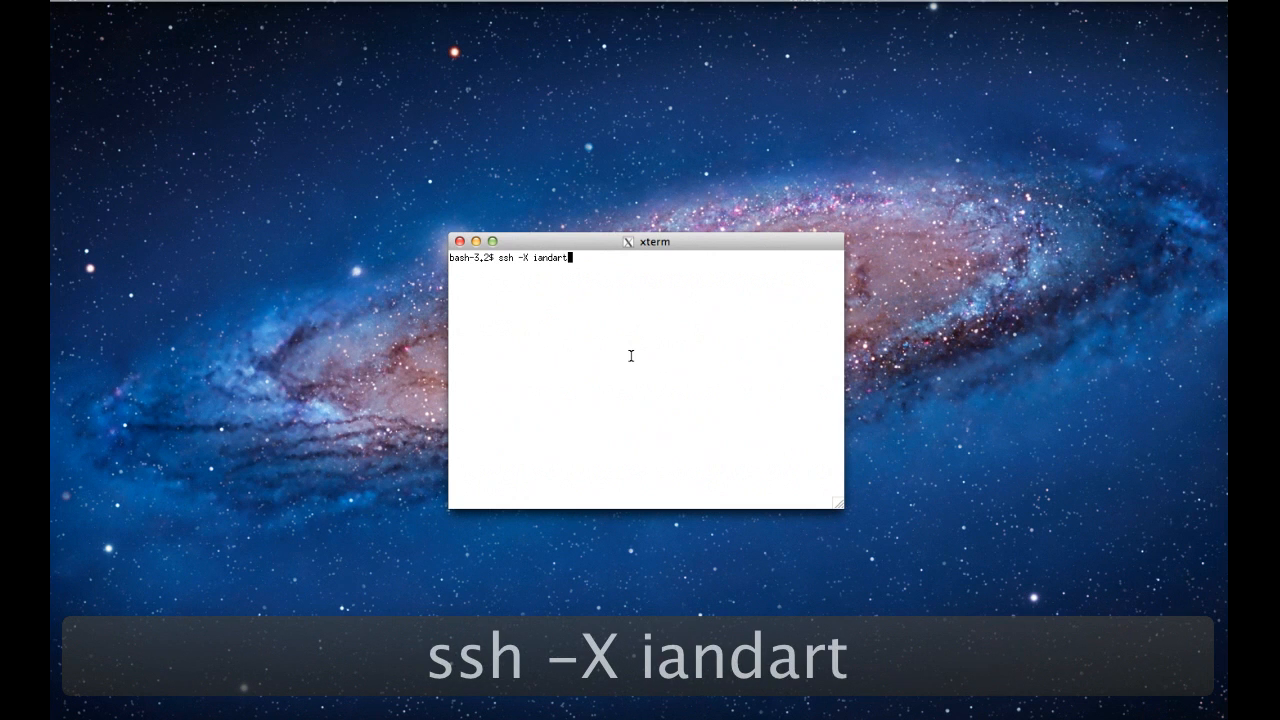
pyautogui.write('@')
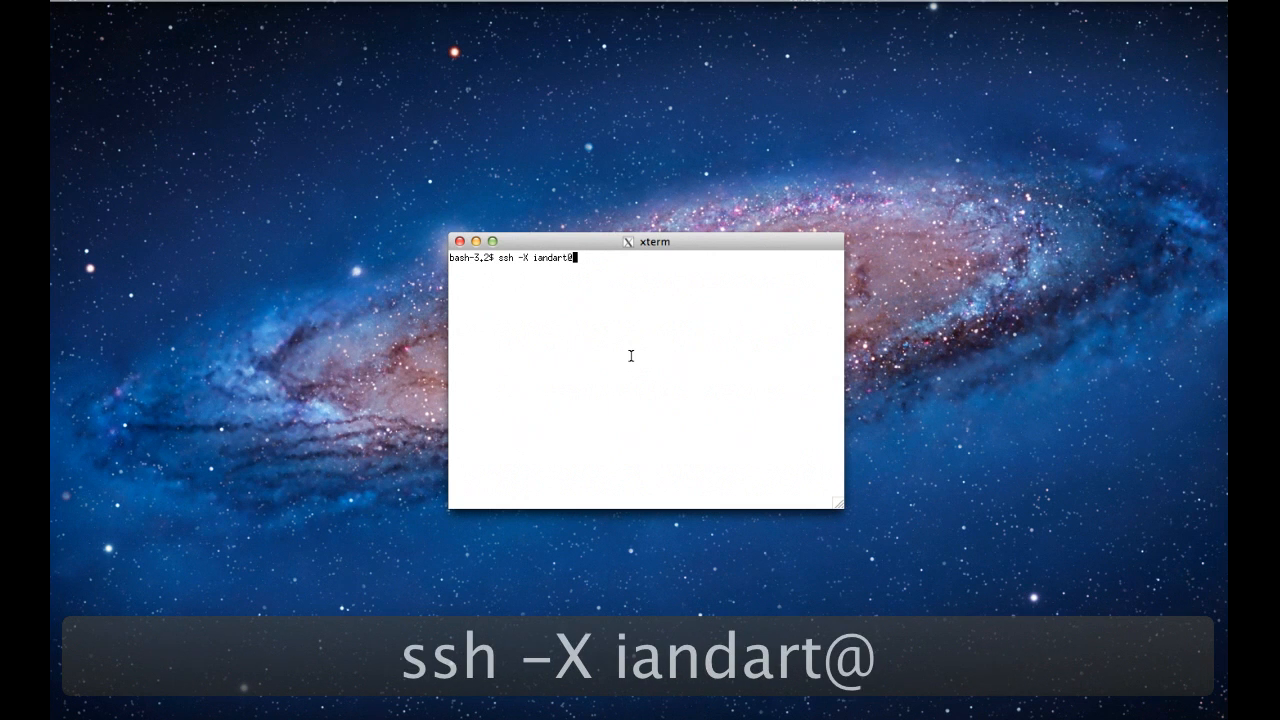
pyautogui.write('@192.')
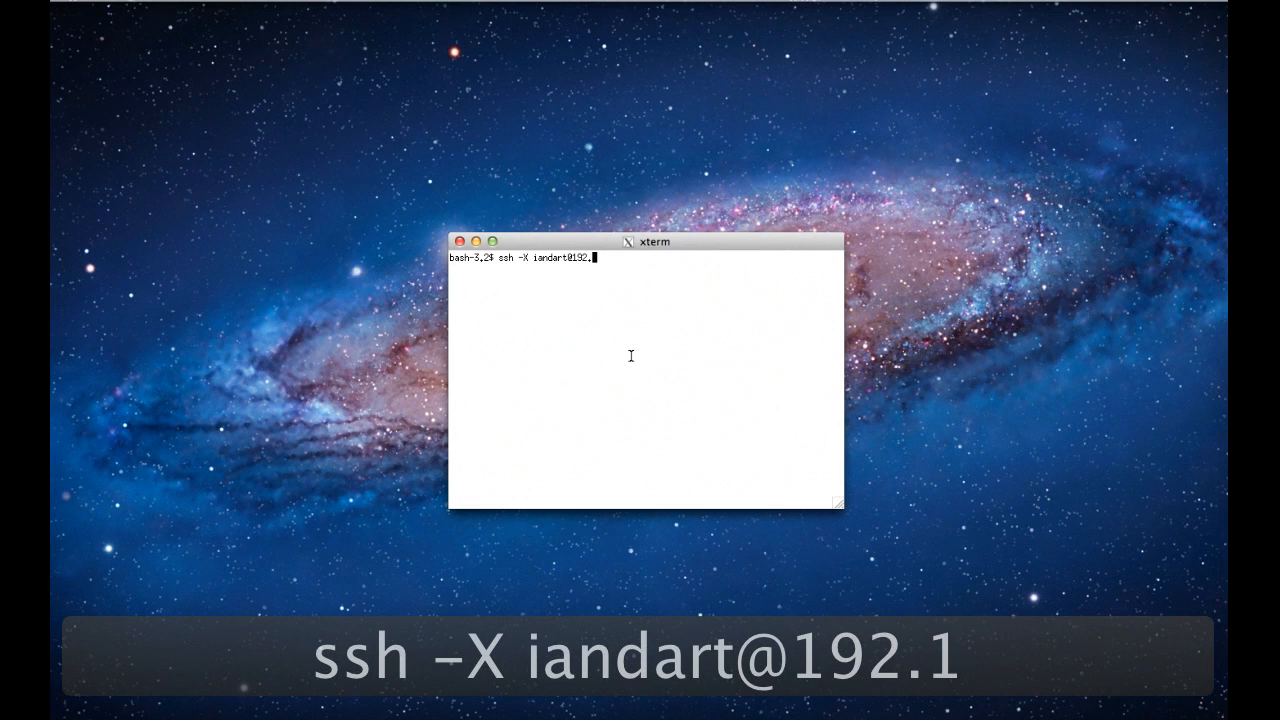
pyautogui.write('168.0.')
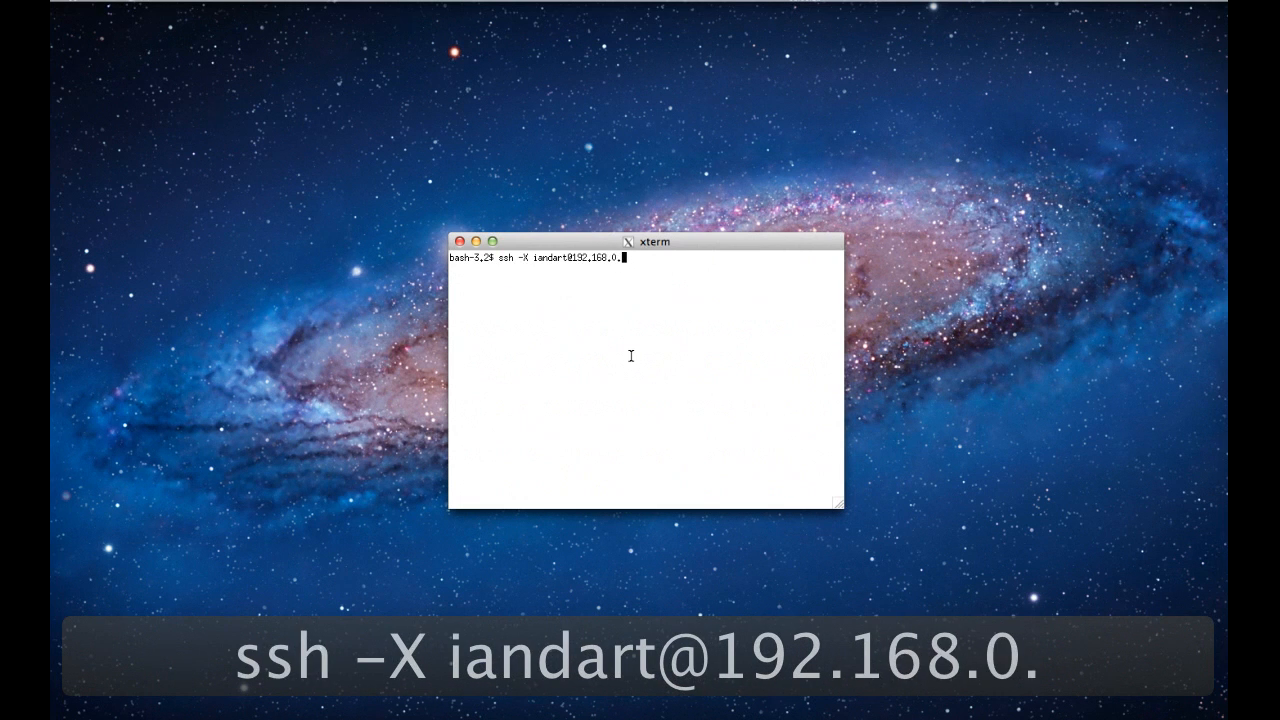
pyautogui.write('38')
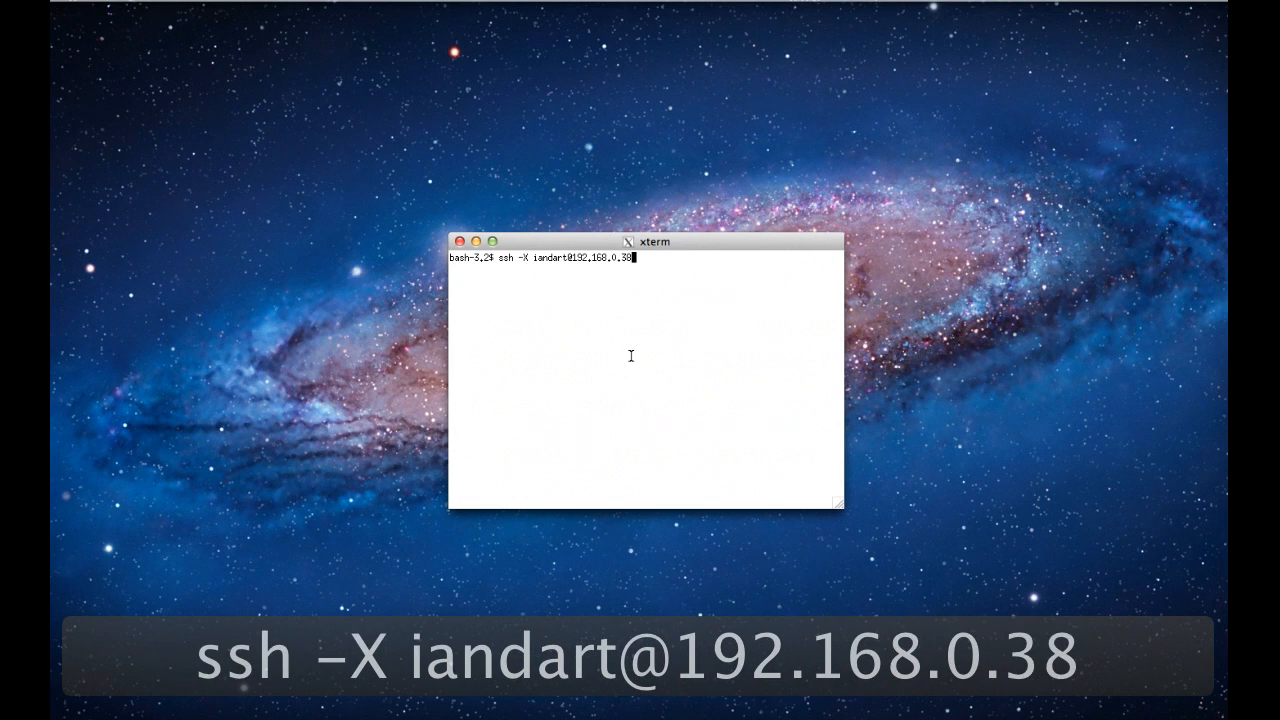
pyautogui.press('Return')
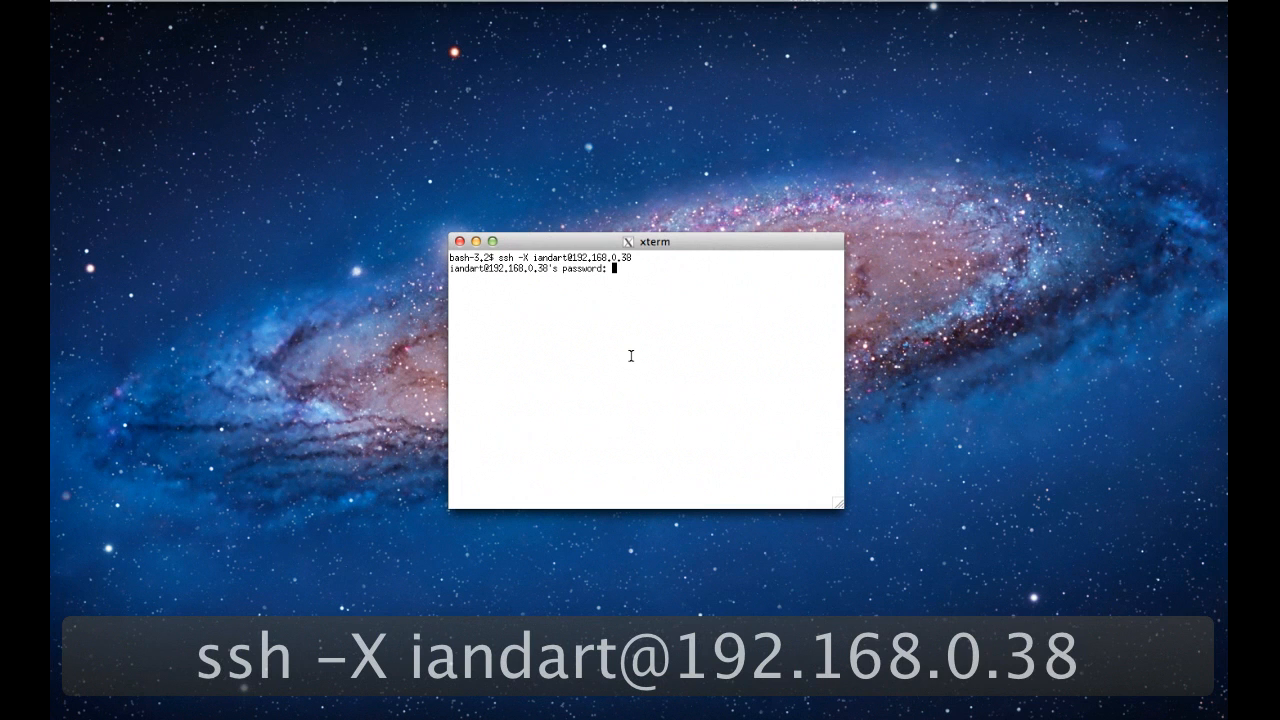
# Enter the password to complete the login and reach the remote shell
pyautogui.write('Pa')
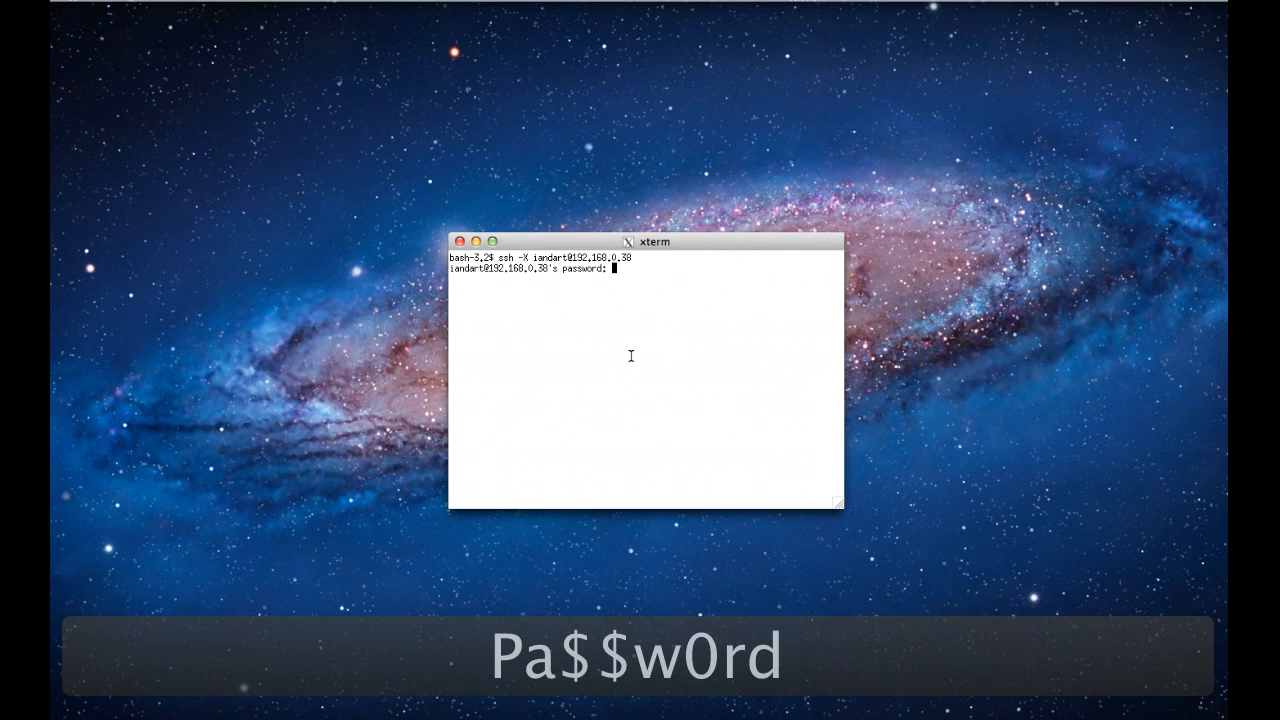
pyautogui.press('Return')
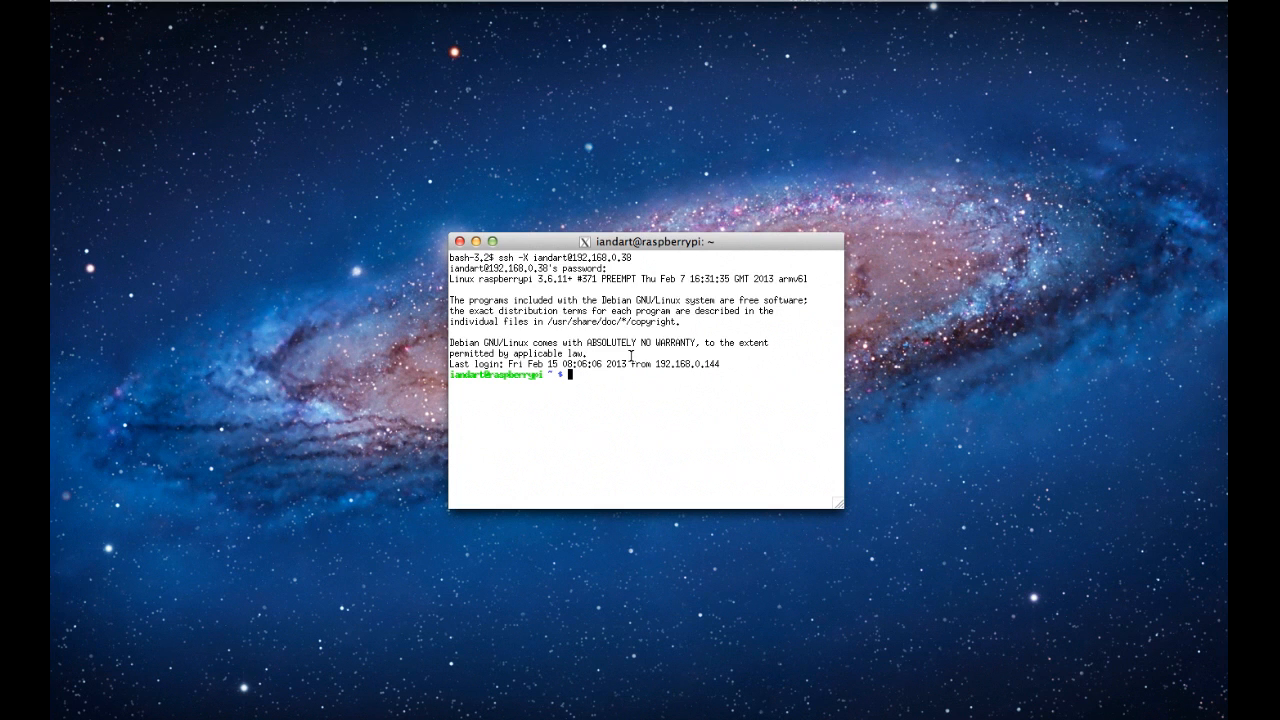
# Run lxsession on the Pi to bring up the LXDE desktop over X11
pyautogui.write('lxse')
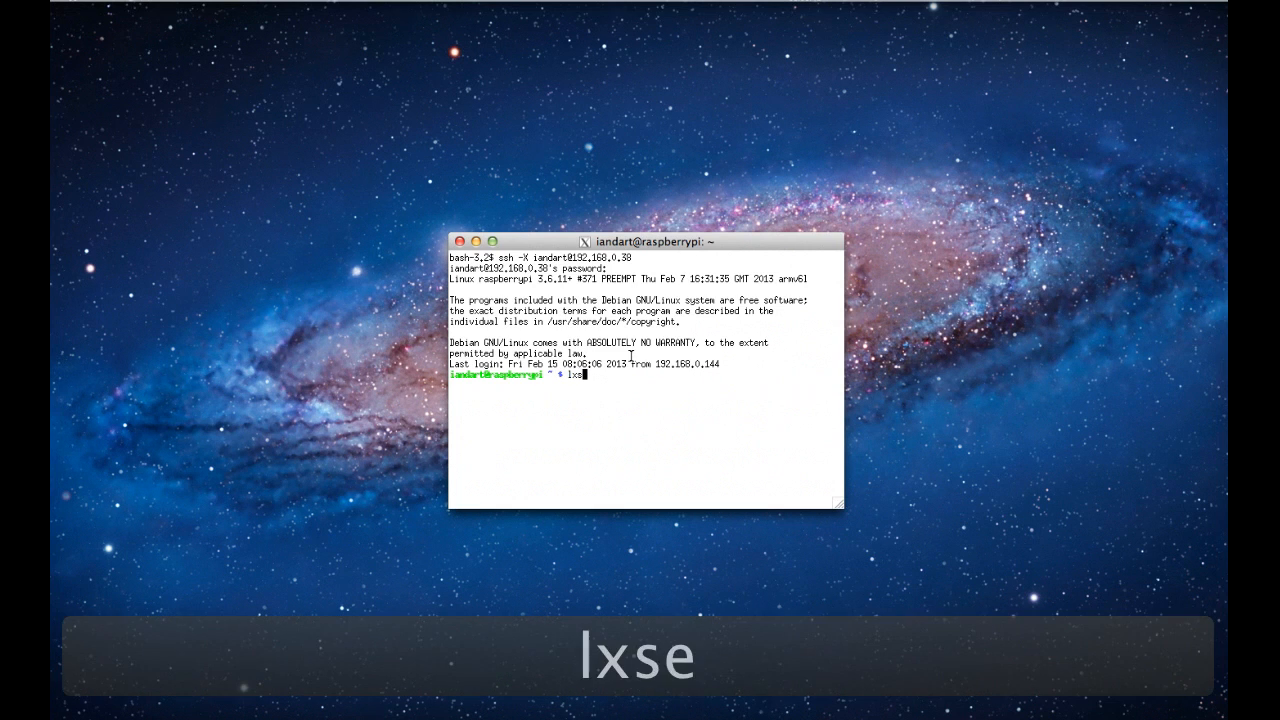
pyautogui.write('ssion')
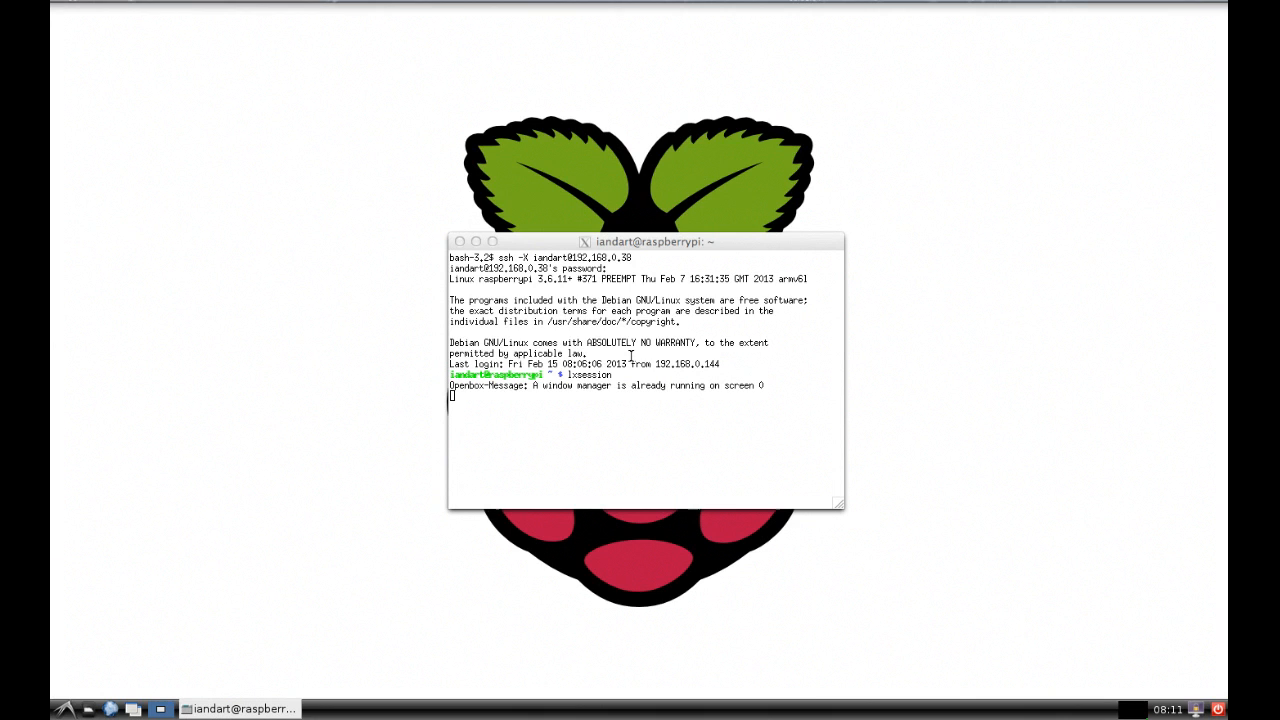
pyautogui.moveTo(484, 256)
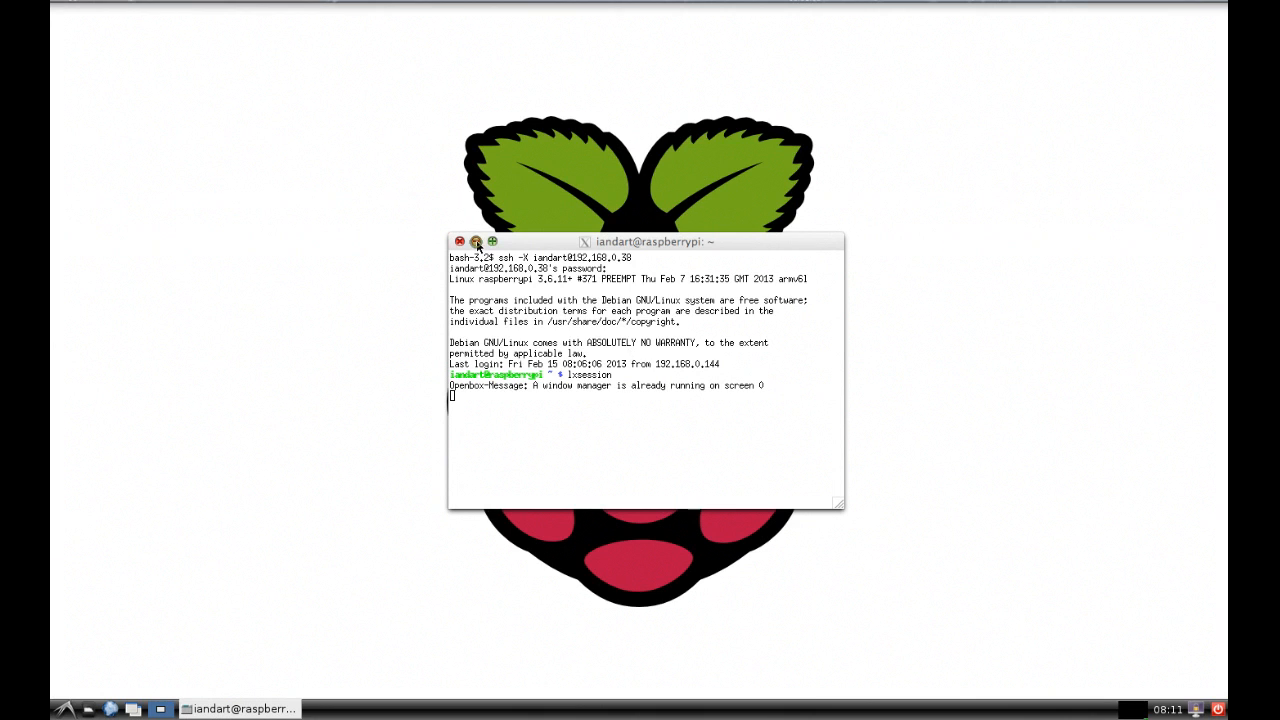
# Minimise the xterm and launch LXTerminal from the start menu's Accessories
pyautogui.click(460, 240)
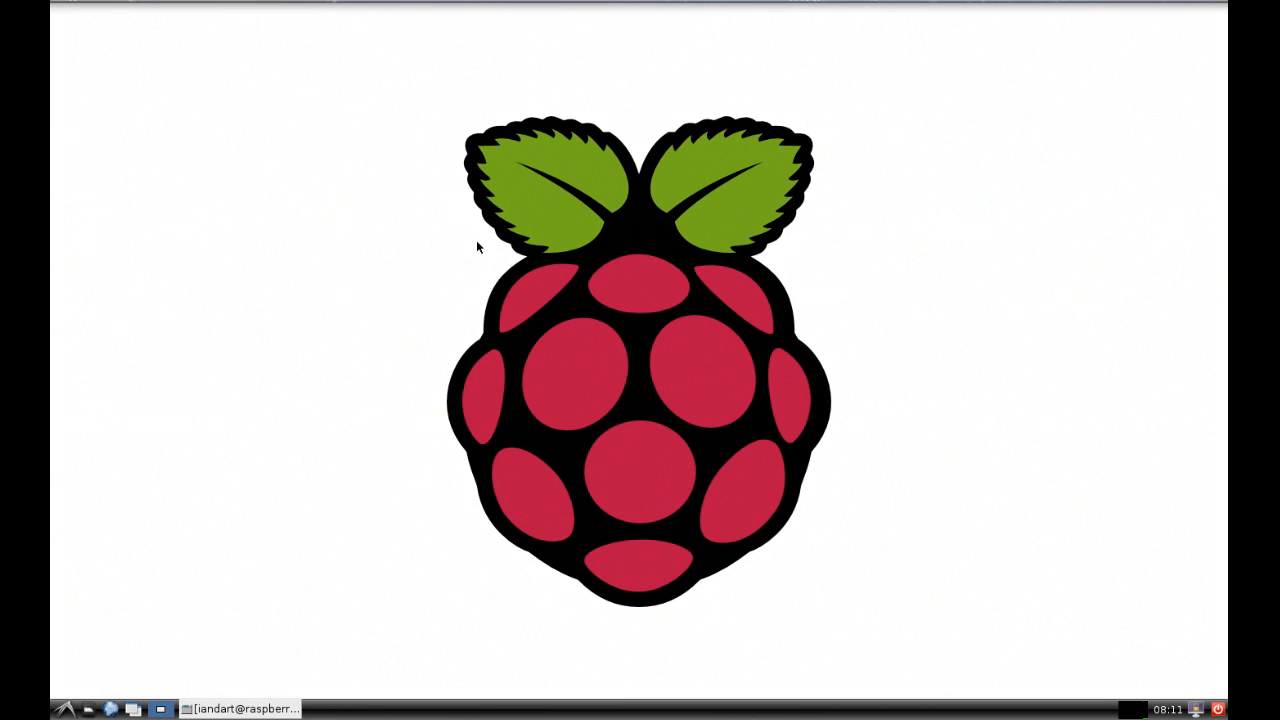
pyautogui.moveTo(68, 708)
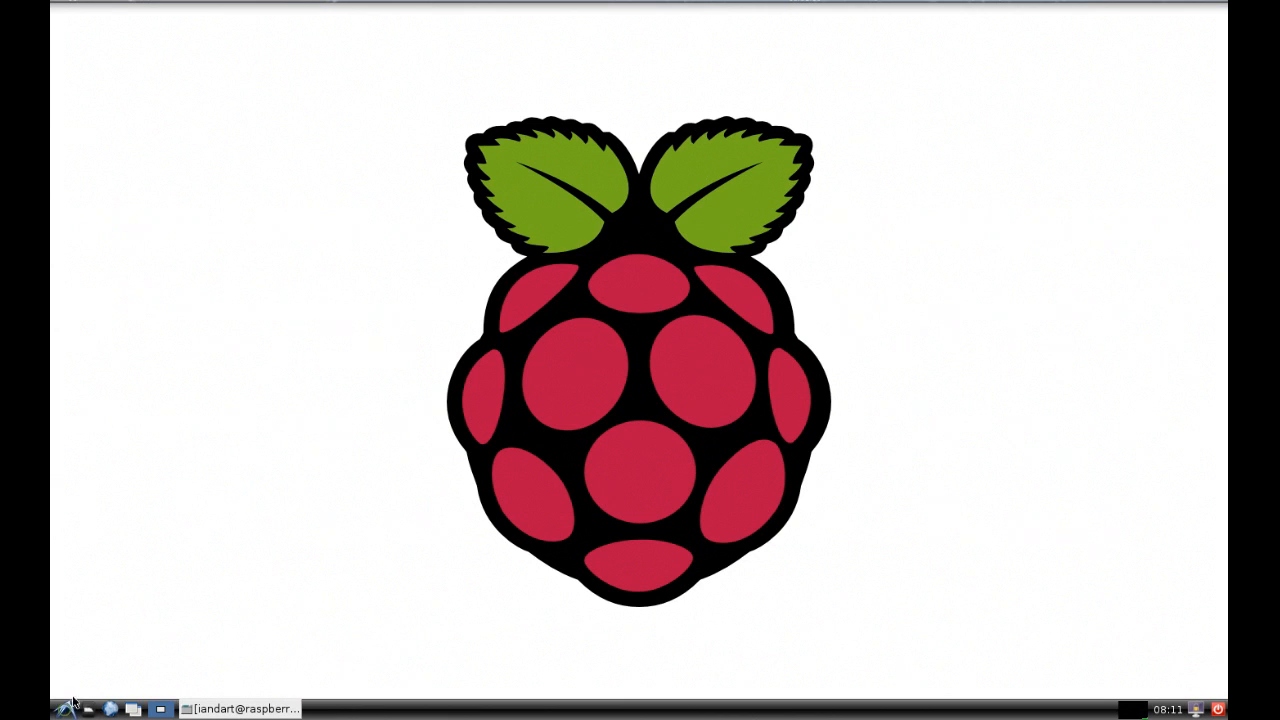
pyautogui.click(64, 708)
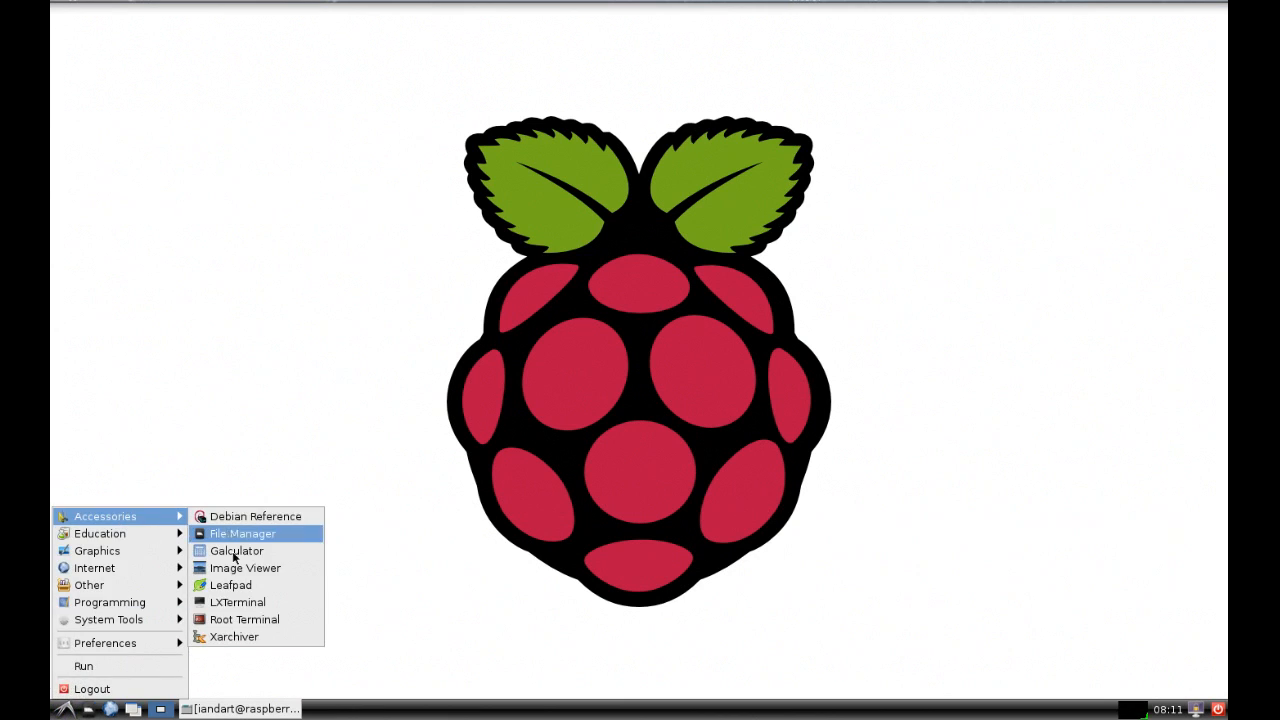
pyautogui.moveTo(96, 550)
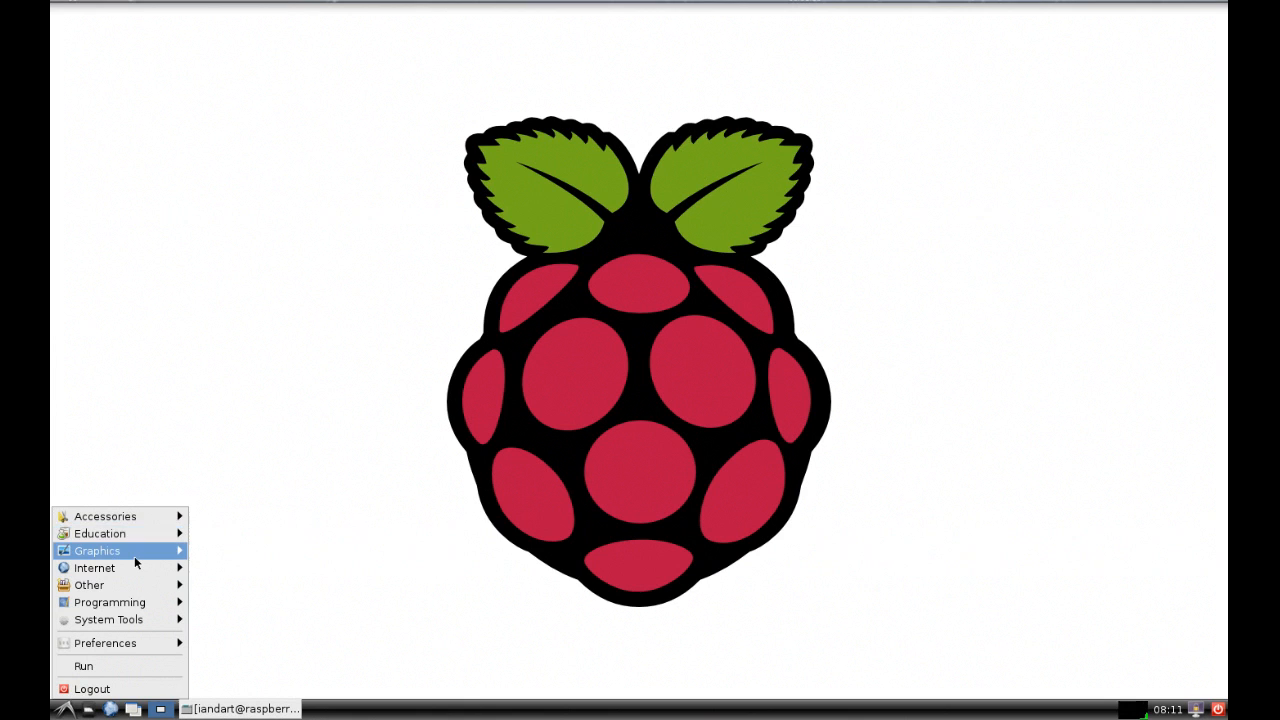
pyautogui.moveTo(94, 568)
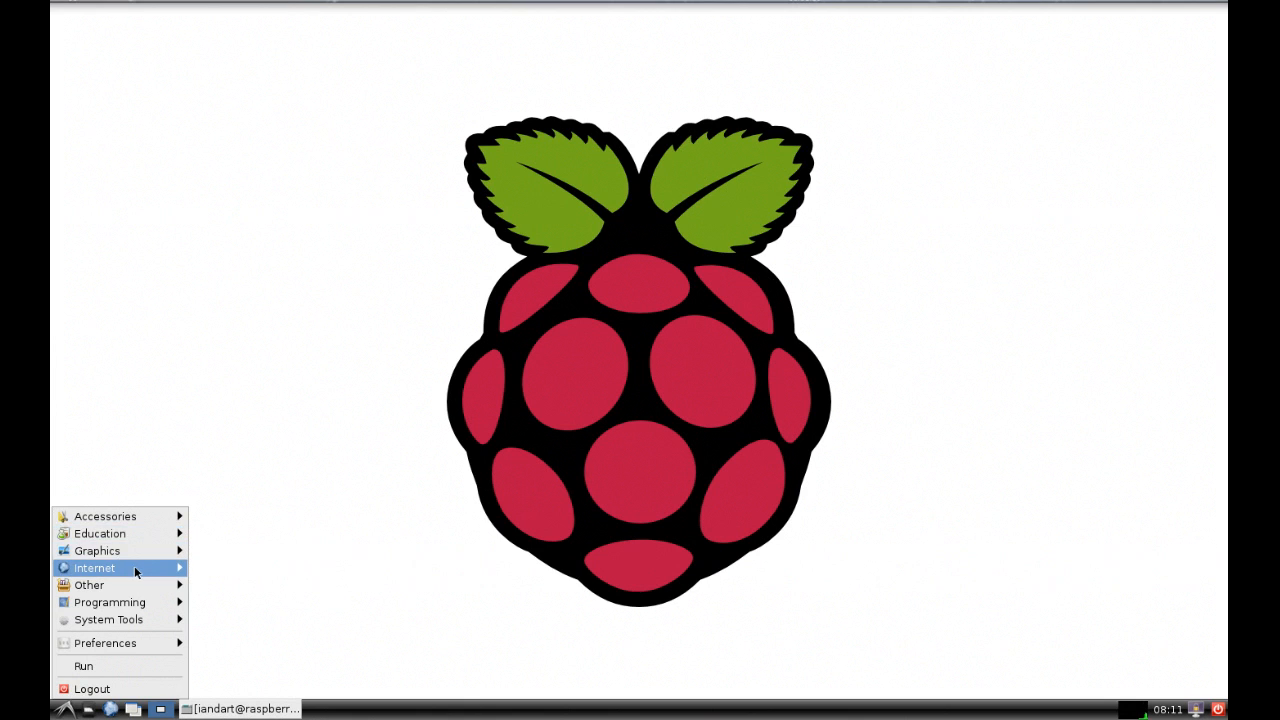
pyautogui.moveTo(110, 602)
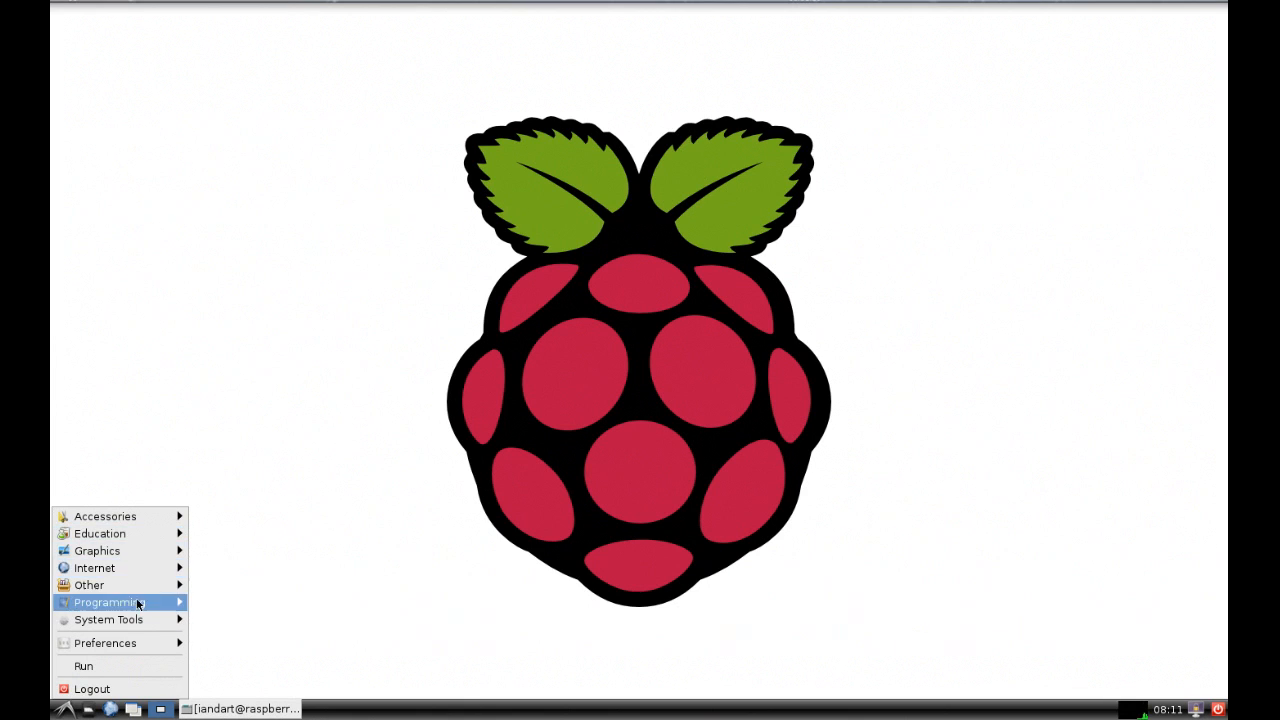
pyautogui.moveTo(88, 584)
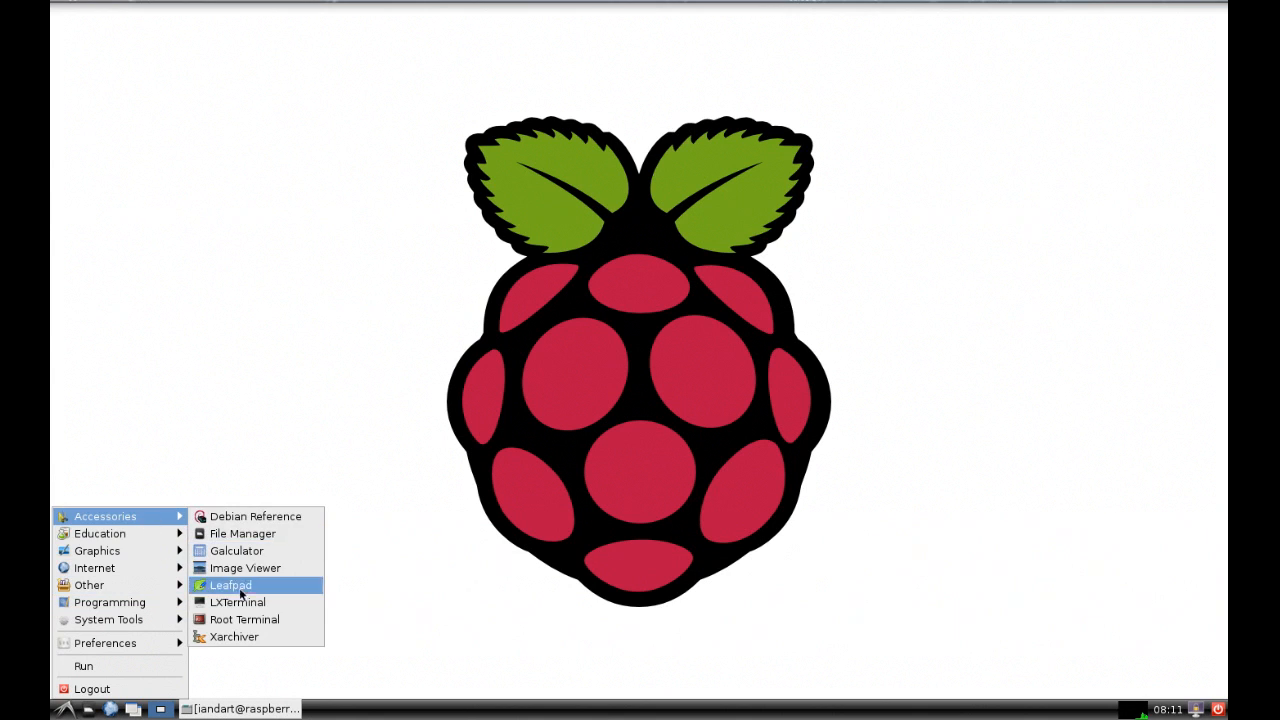
pyautogui.click(236, 604)
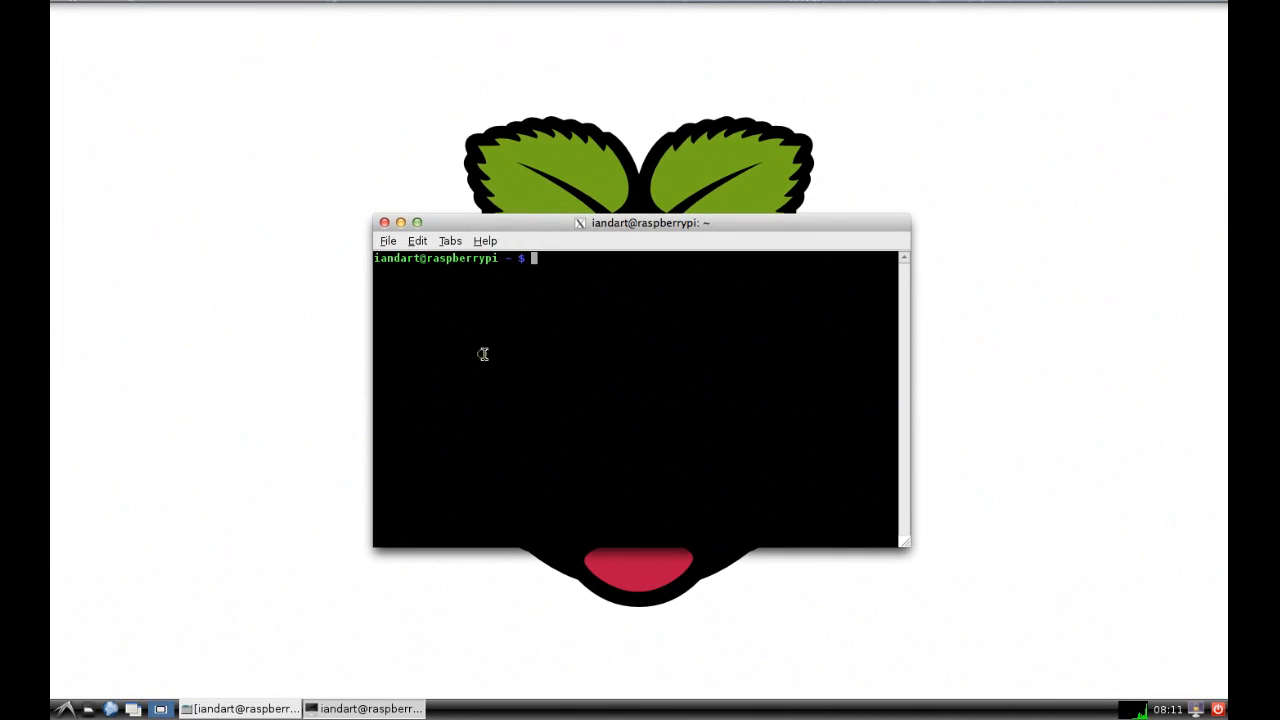
# Close the LXTerminal window, leaving the xterm with the lxsession output in view
pyautogui.click(384, 222)
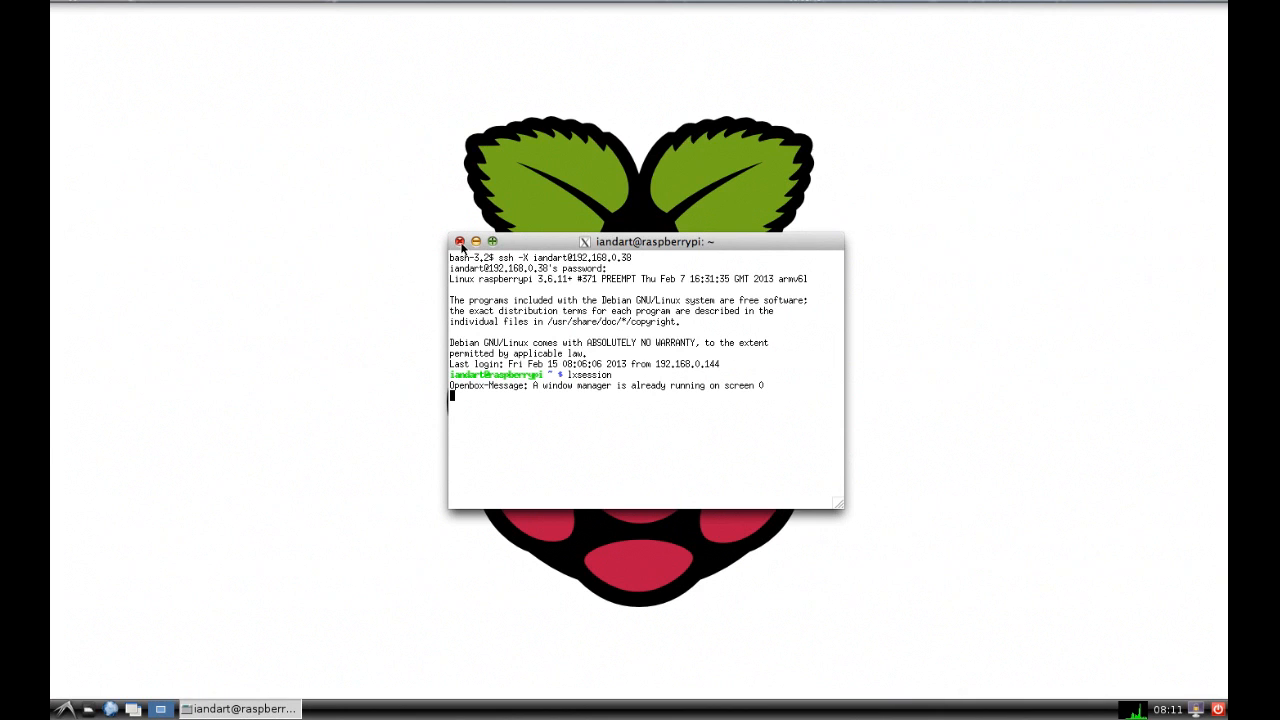
pyautogui.moveTo(460, 246)
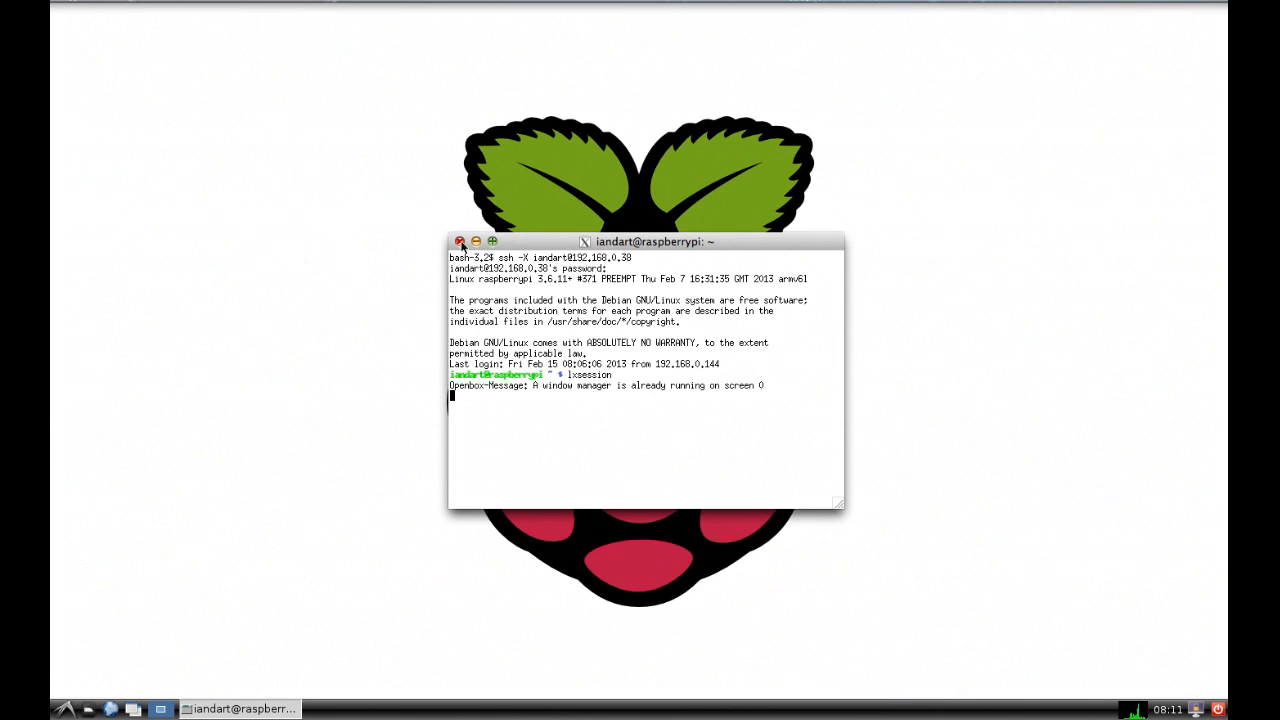